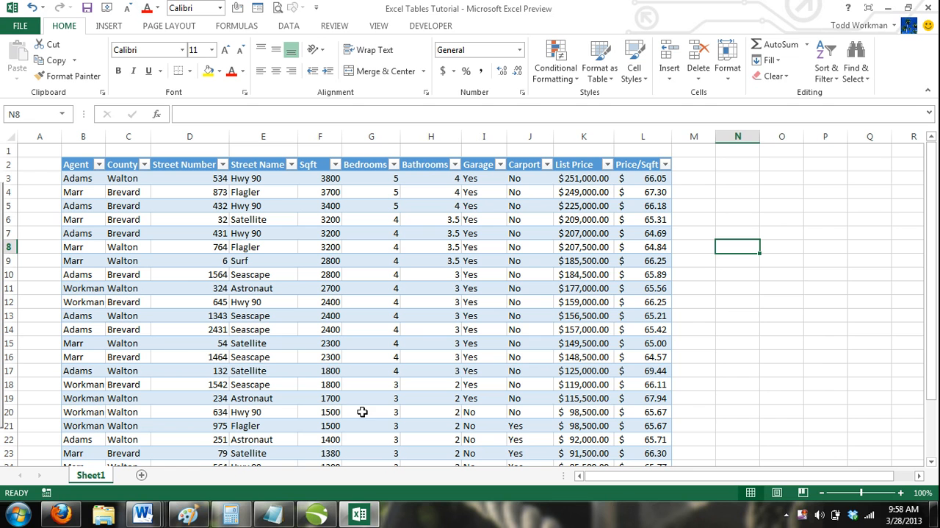
Click the street number 2431 cell to enter the home listings table.
{"action": "left_click", "coordinate": [190, 329]}
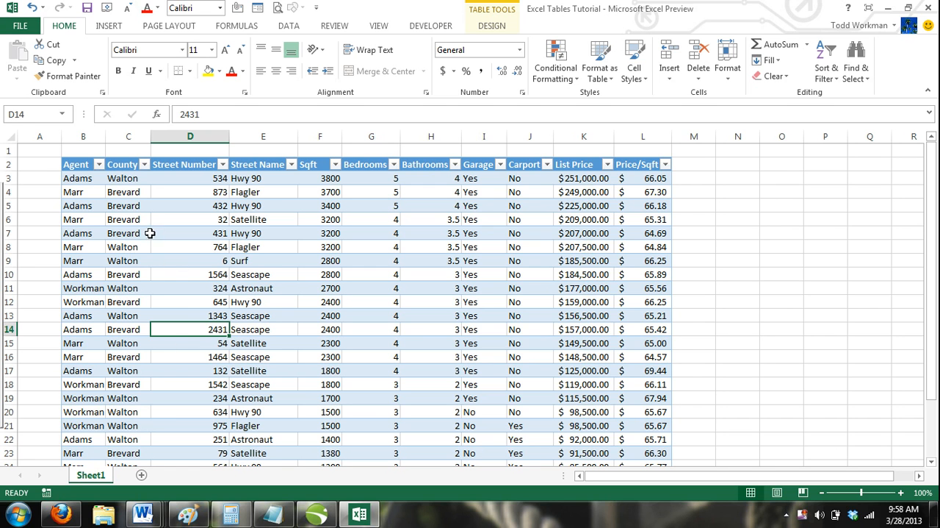
{"action": "left_click", "coordinate": [83, 191]}
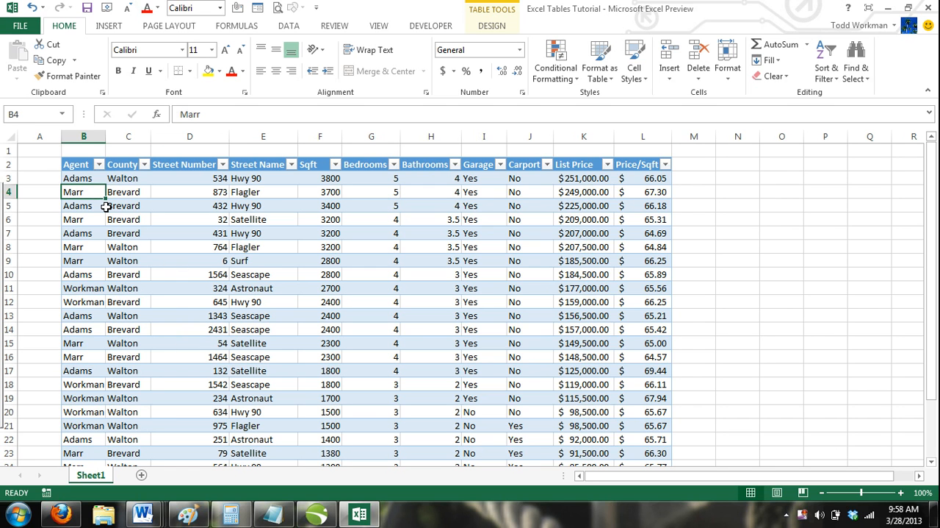
{"action": "left_click", "coordinate": [263, 192]}
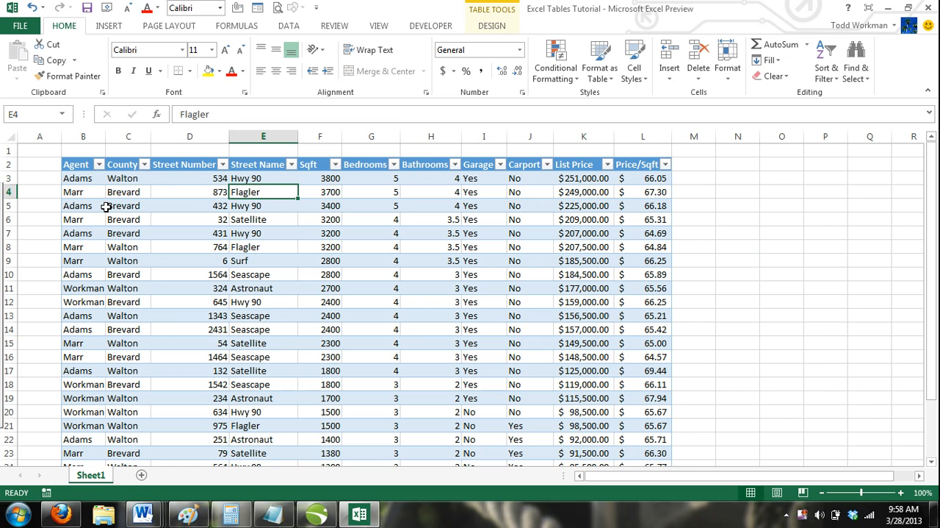
{"action": "left_click", "coordinate": [371, 191]}
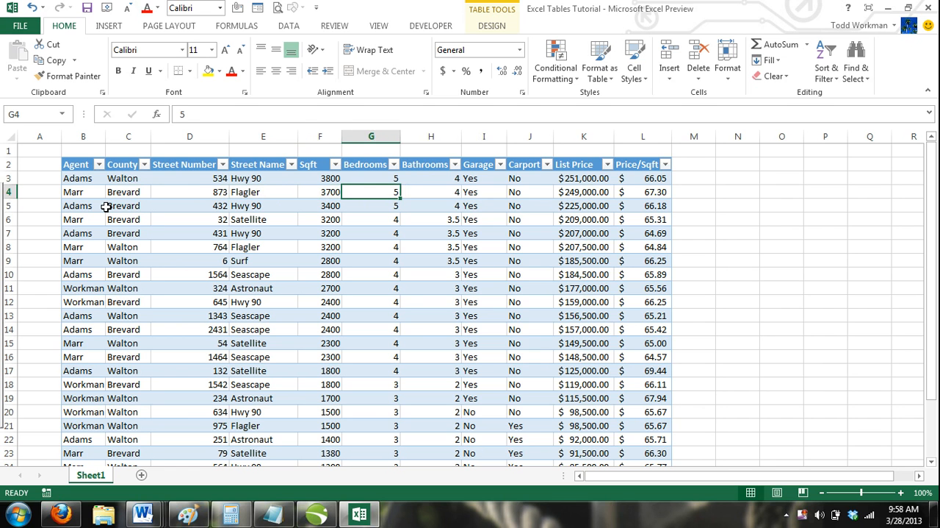
{"action": "left_click", "coordinate": [585, 192]}
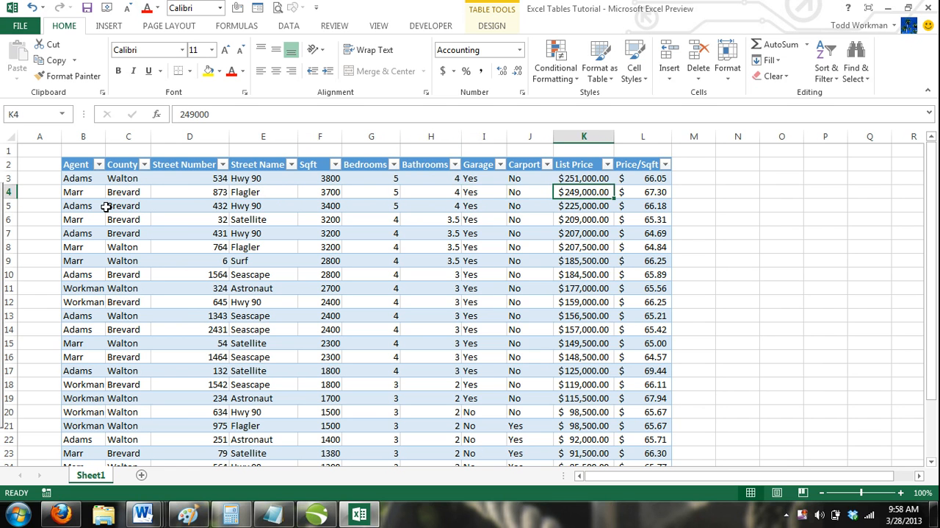
{"action": "left_click", "coordinate": [643, 192]}
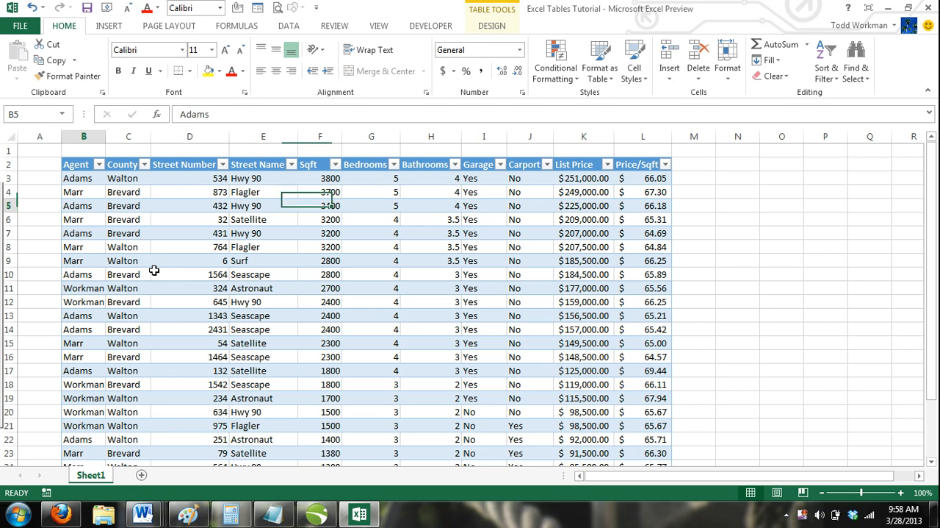
{"action": "left_click", "coordinate": [263, 205]}
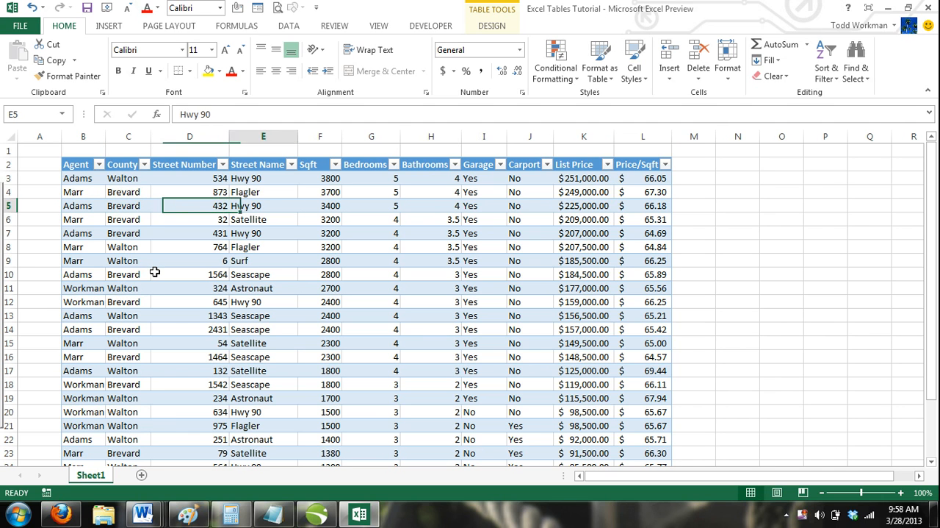
{"action": "left_click", "coordinate": [584, 205]}
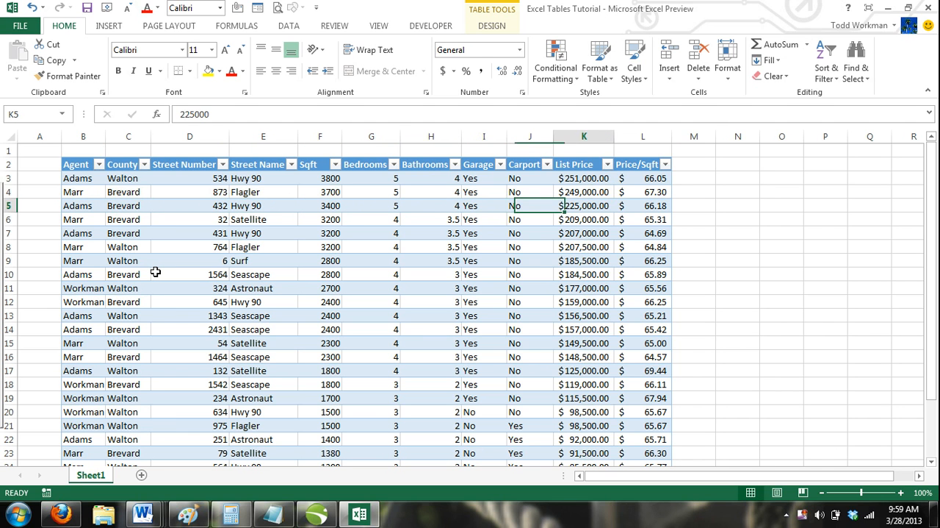
{"action": "left_click", "coordinate": [189, 219]}
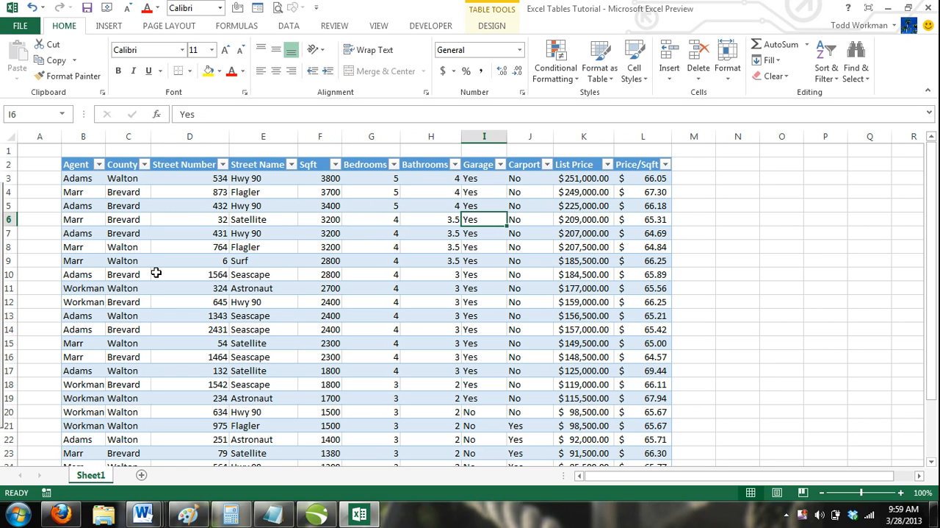
{"action": "left_click", "coordinate": [83, 233]}
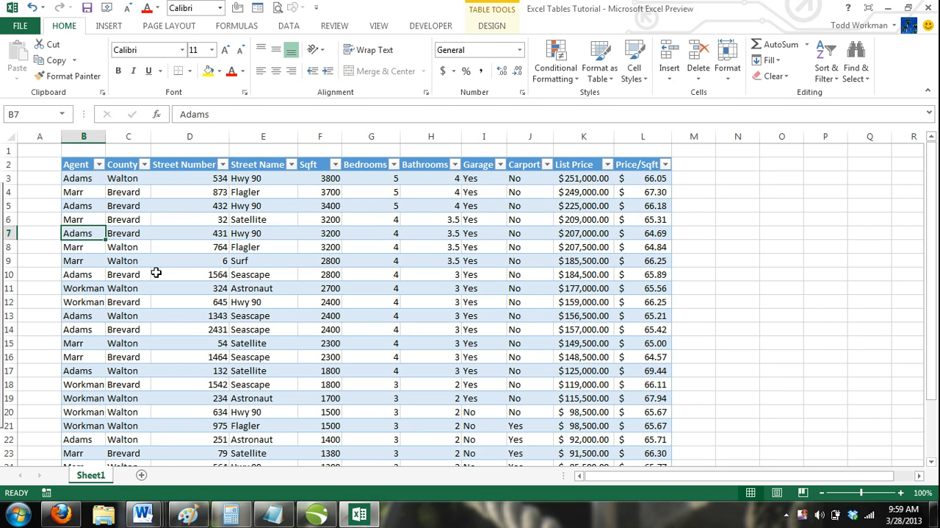
{"action": "mouse_move", "coordinate": [290, 255]}
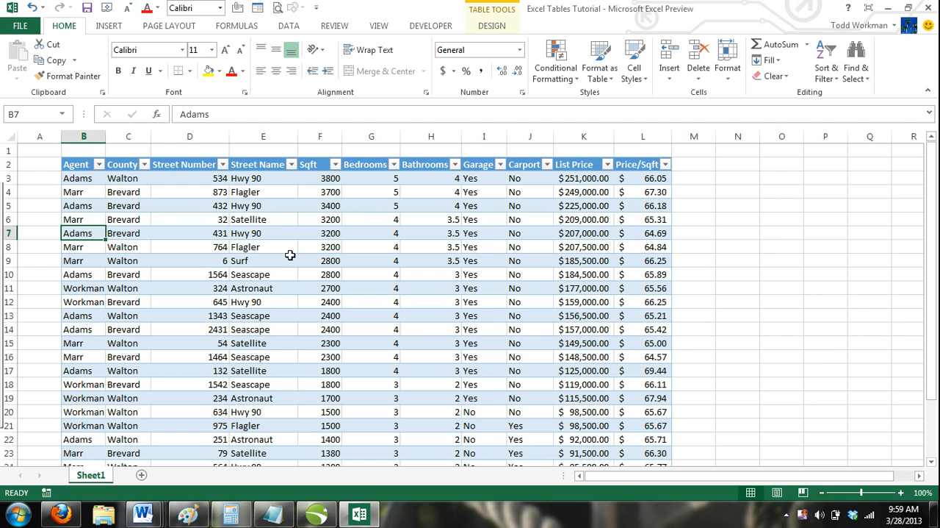
{"action": "left_click", "coordinate": [484, 342]}
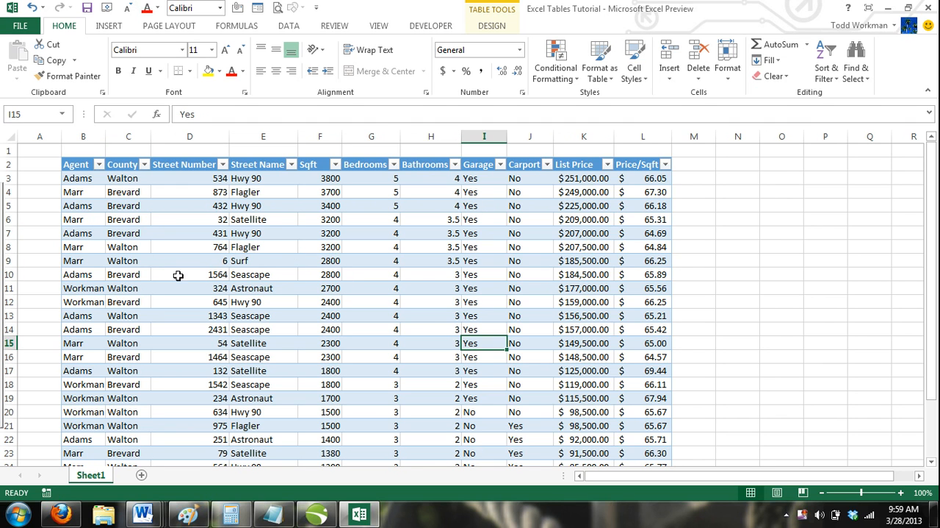
{"action": "mouse_move", "coordinate": [61, 247]}
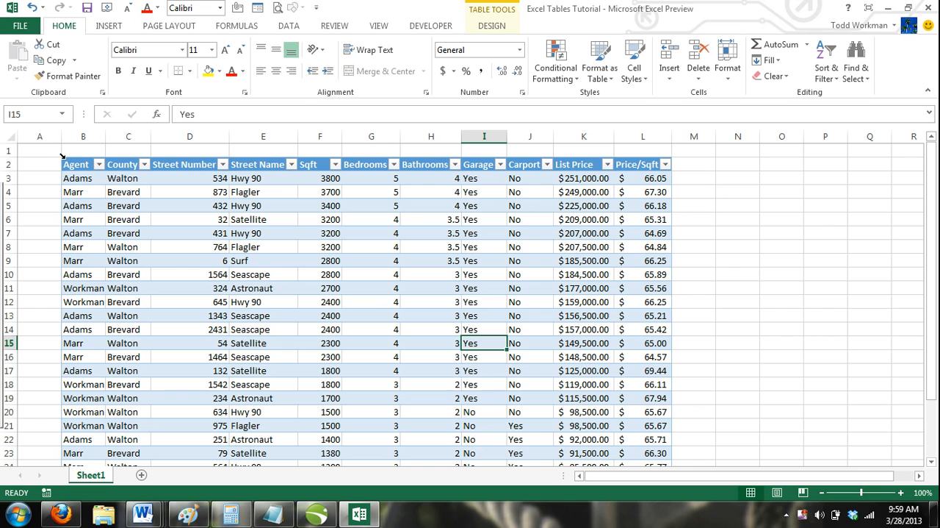
{"action": "mouse_move", "coordinate": [254, 281]}
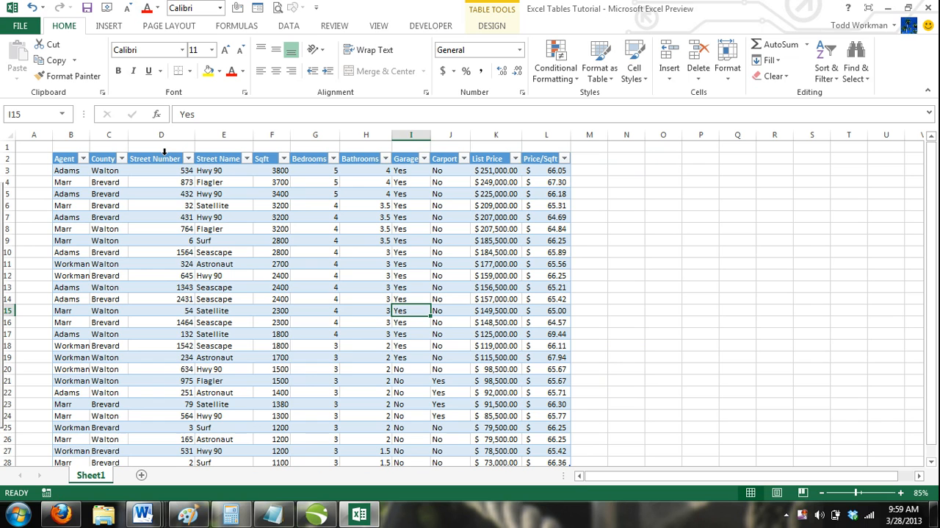
Select the Street Number column data and fill it with dark blue.
{"action": "left_click", "coordinate": [161, 135]}
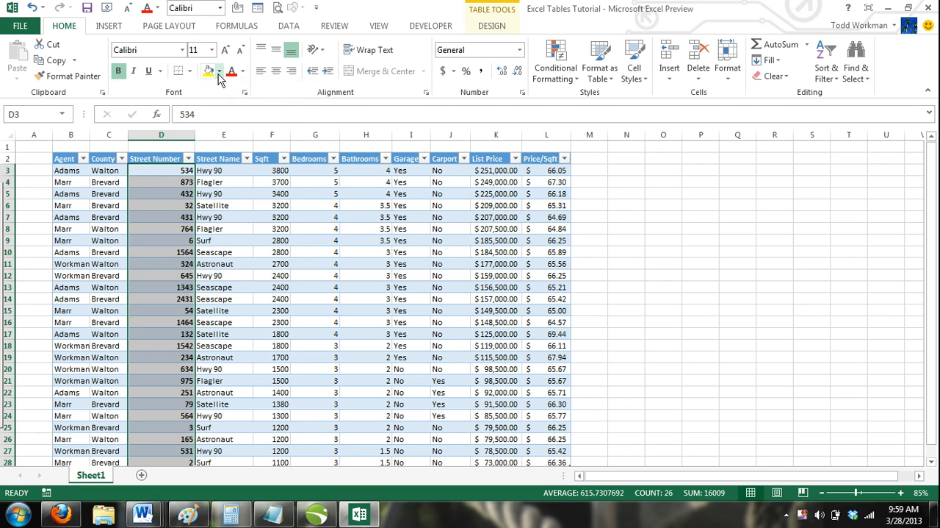
{"action": "left_click", "coordinate": [219, 70]}
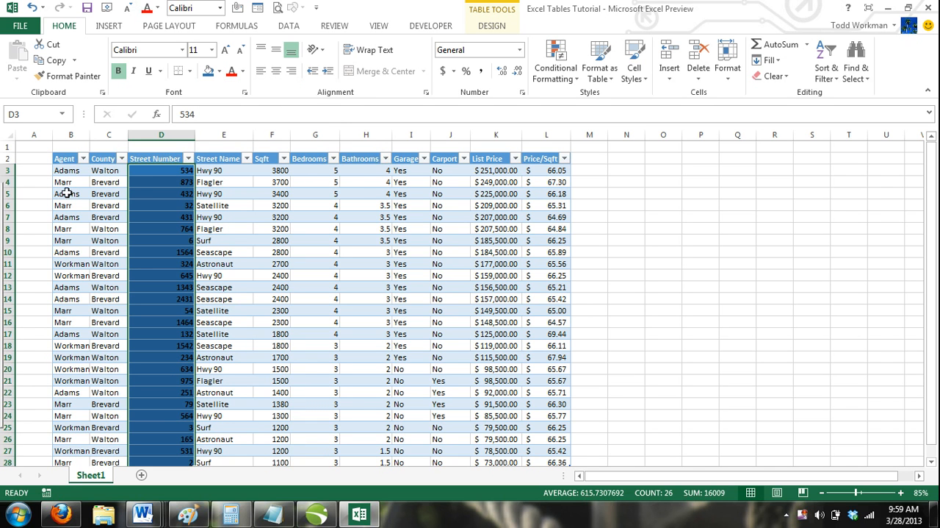
{"action": "mouse_move", "coordinate": [53, 205]}
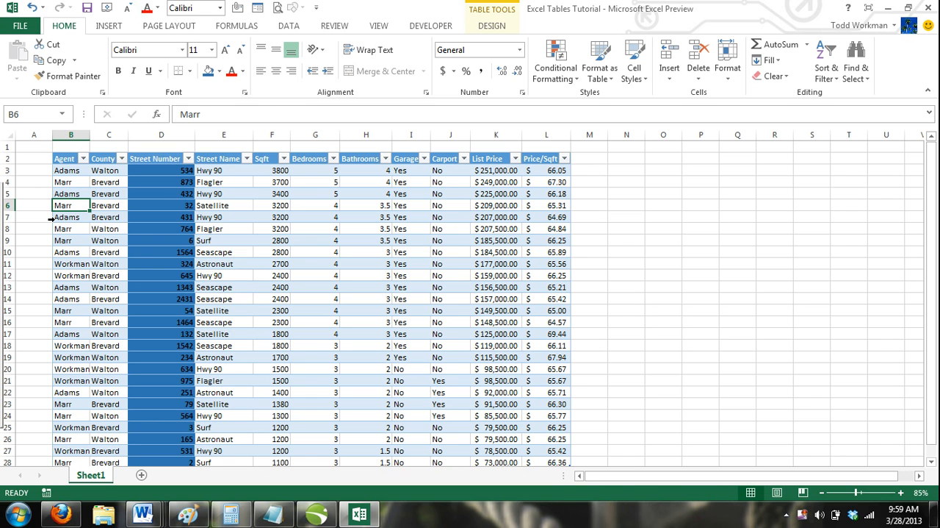
Select the Adams listing row, undo the dark blue fill, then pick the row 11 bedroom cell.
{"action": "left_click", "coordinate": [70, 217]}
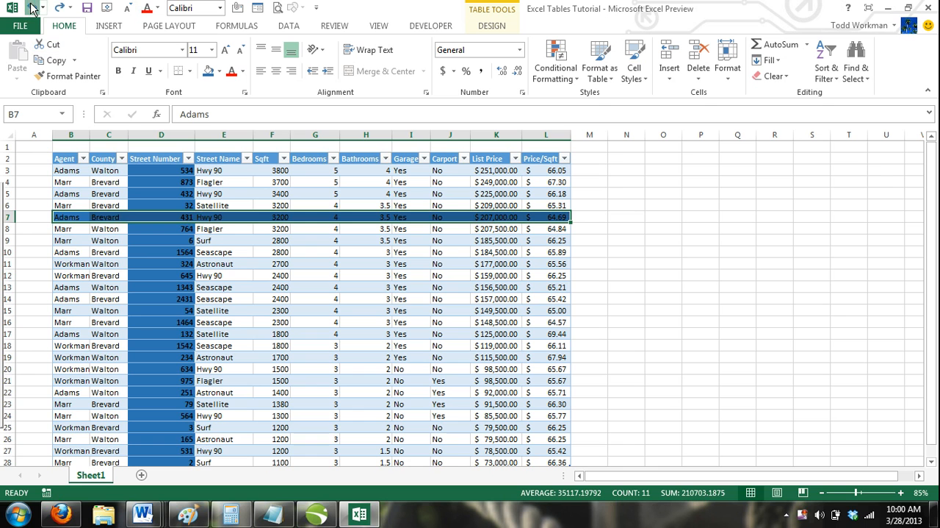
{"action": "left_click", "coordinate": [161, 133]}
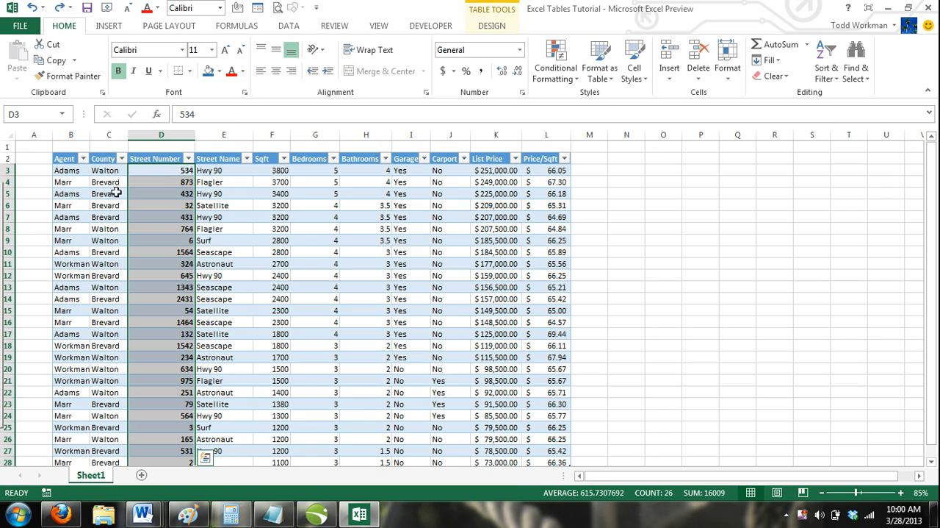
{"action": "left_click", "coordinate": [315, 263]}
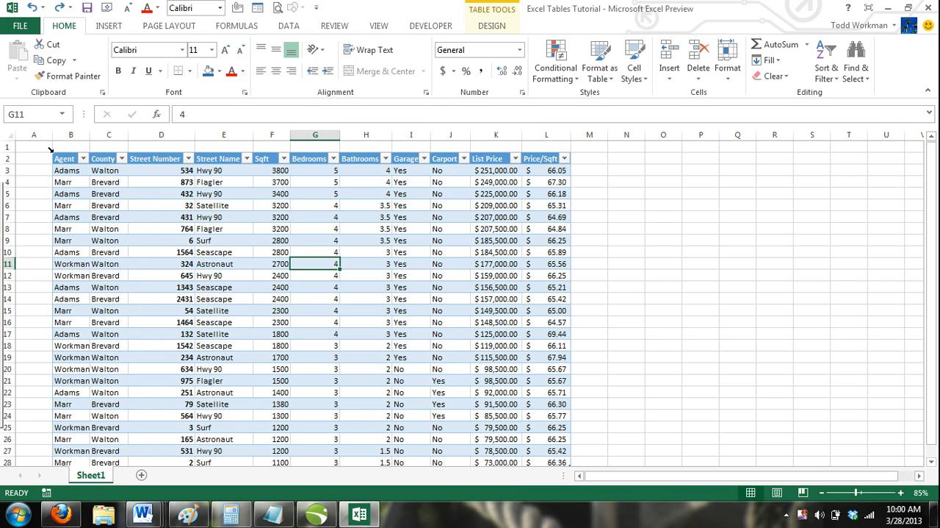